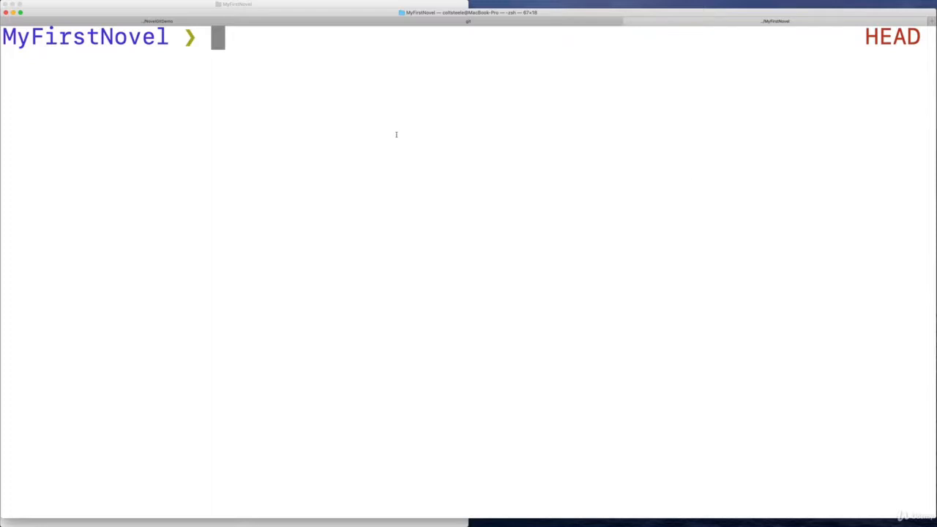
# Run git status to see characters.txt and outline.txt staged, with no commits yet.
pyautogui.write('git status')
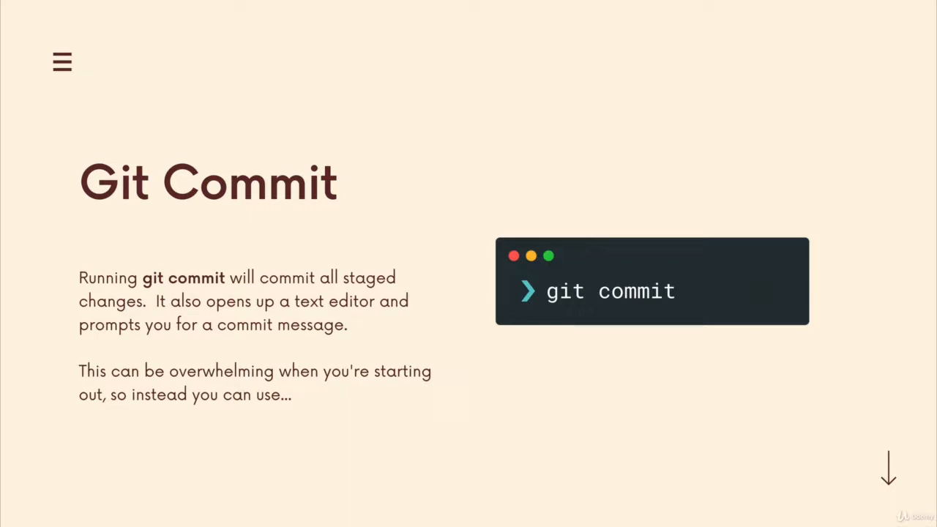
pyautogui.click(887, 479)
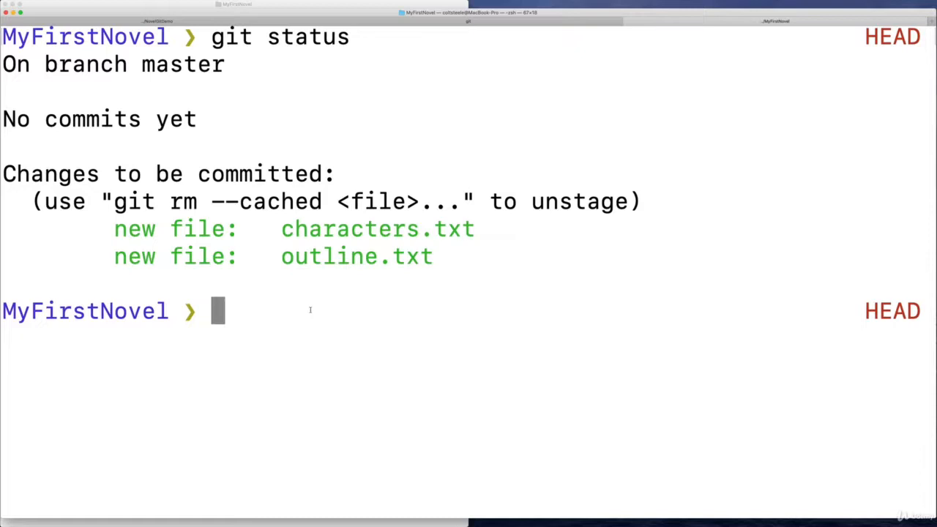
# Enter git commit -m "start work on outline and main characters" without running it.
pyautogui.write('git')
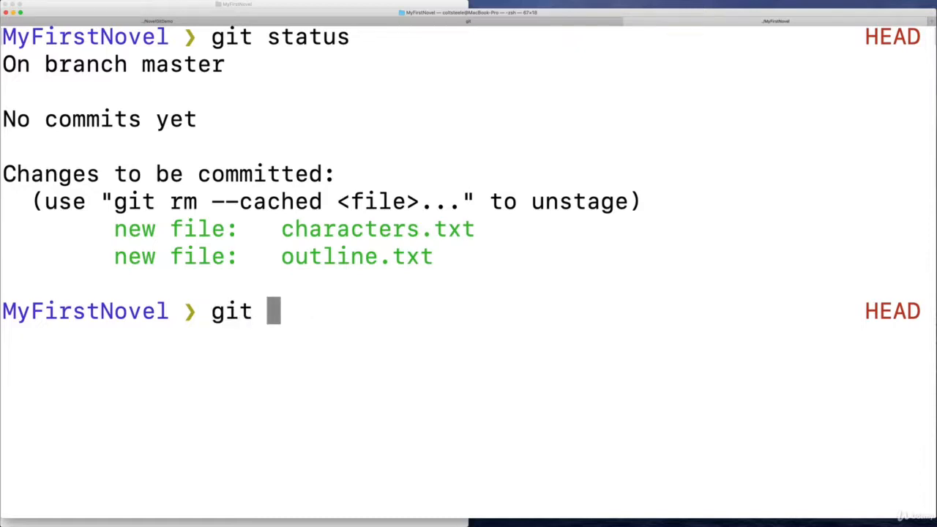
pyautogui.write('commit -m')
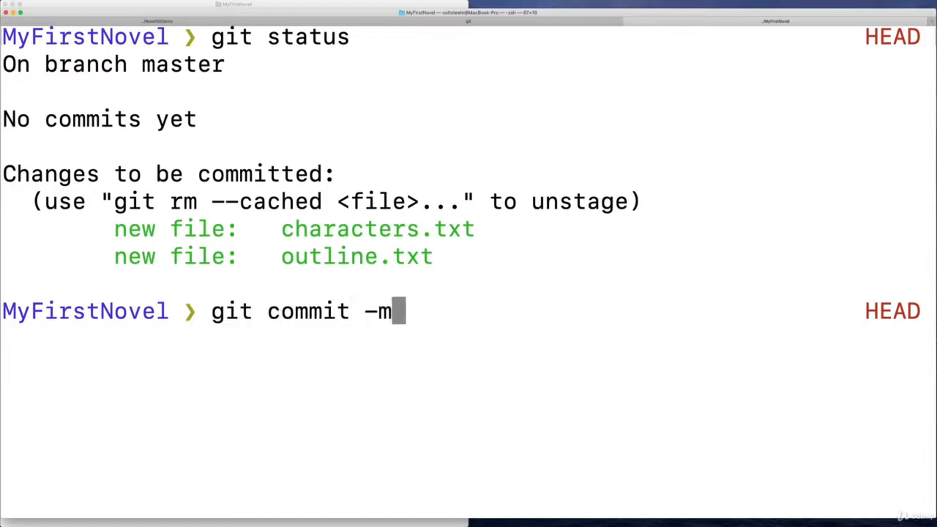
pyautogui.write('"')
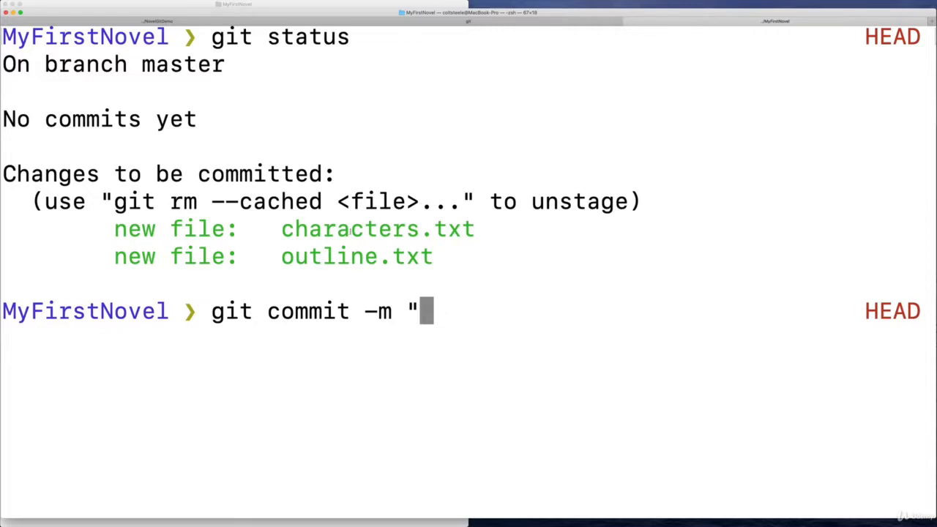
pyautogui.write('start work on outline and cha')
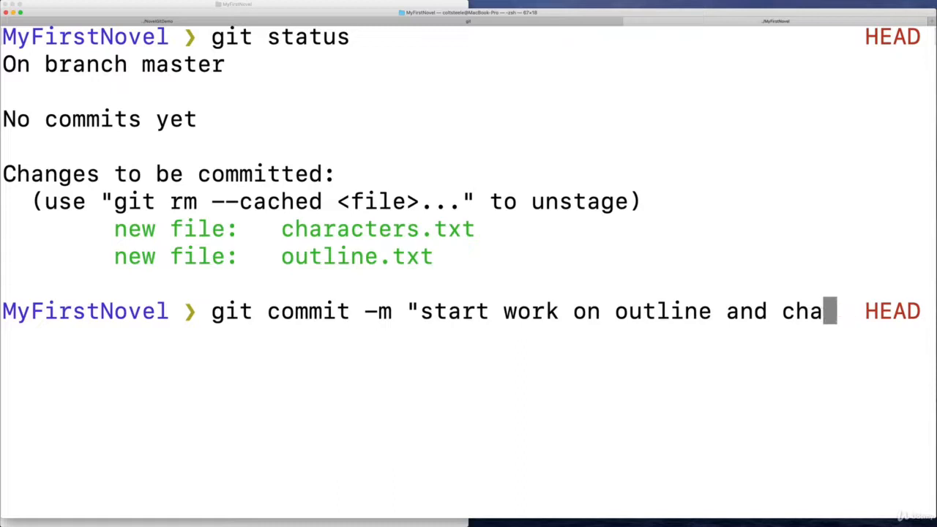
pyautogui.write('main character')
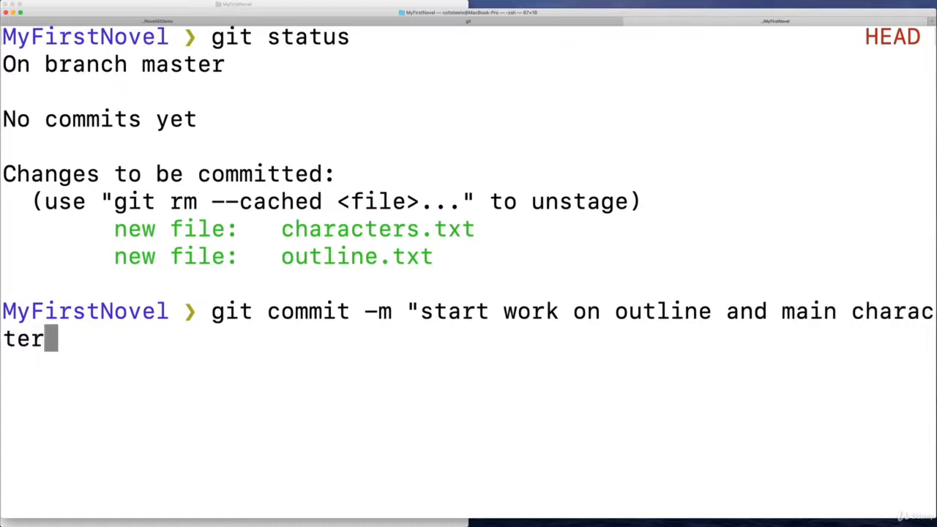
pyautogui.write('s"')
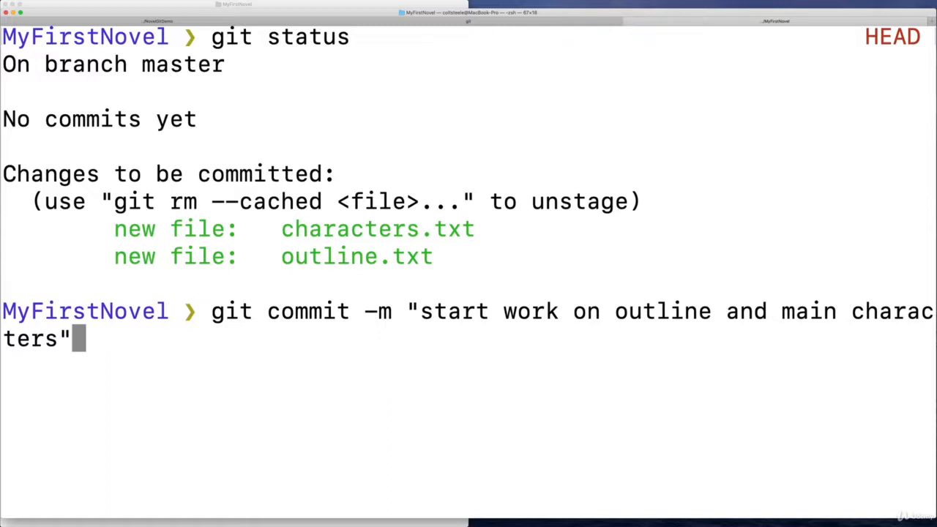
# Run the first commit, then confirm with git status that the working tree is clean.
pyautogui.press('Return')
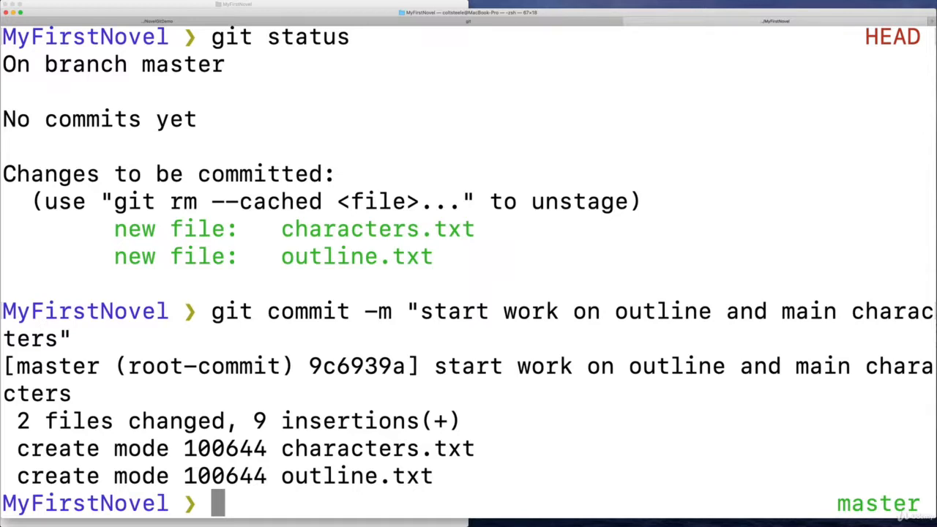
pyautogui.write('git status')
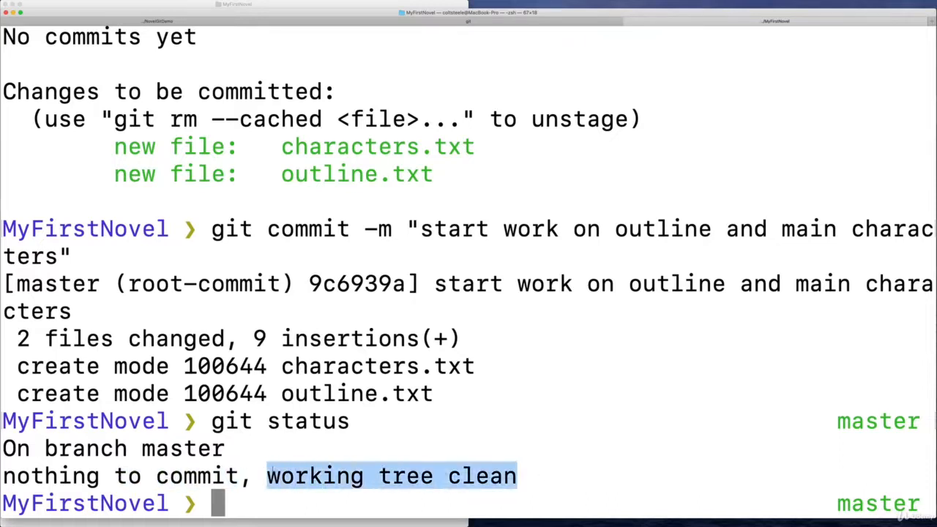
pyautogui.click(541, 320)
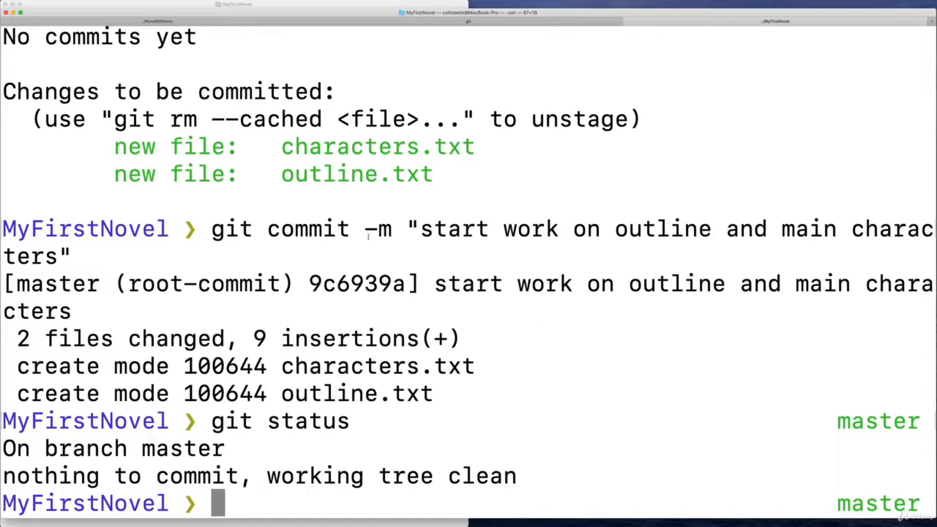
pyautogui.moveTo(349, 298)
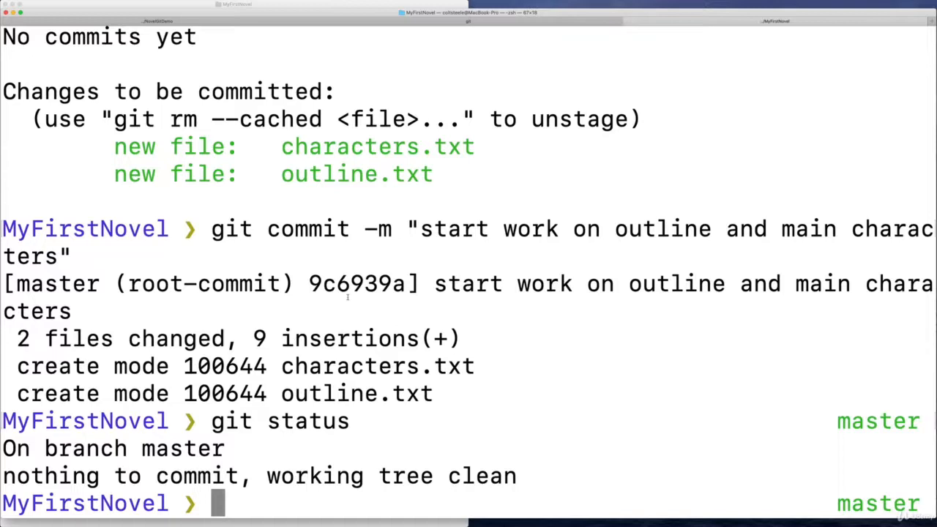
pyautogui.moveTo(649, 193)
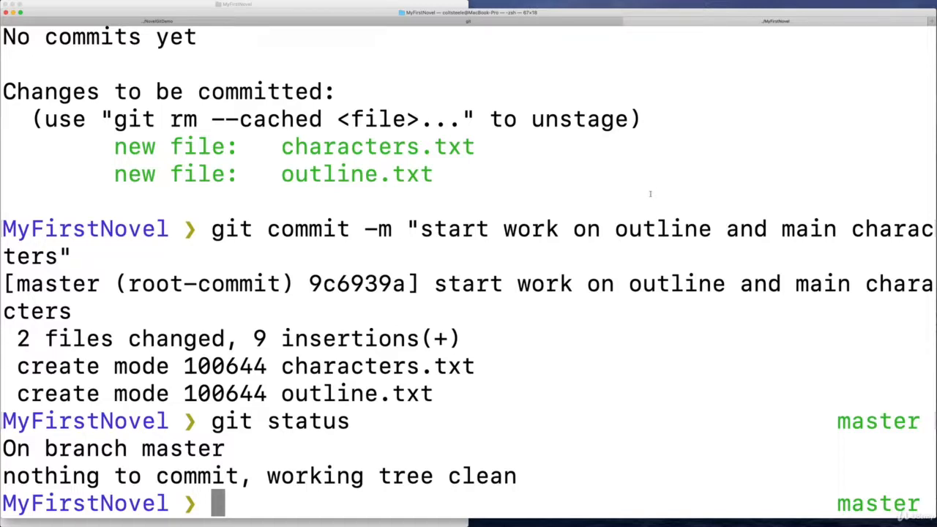